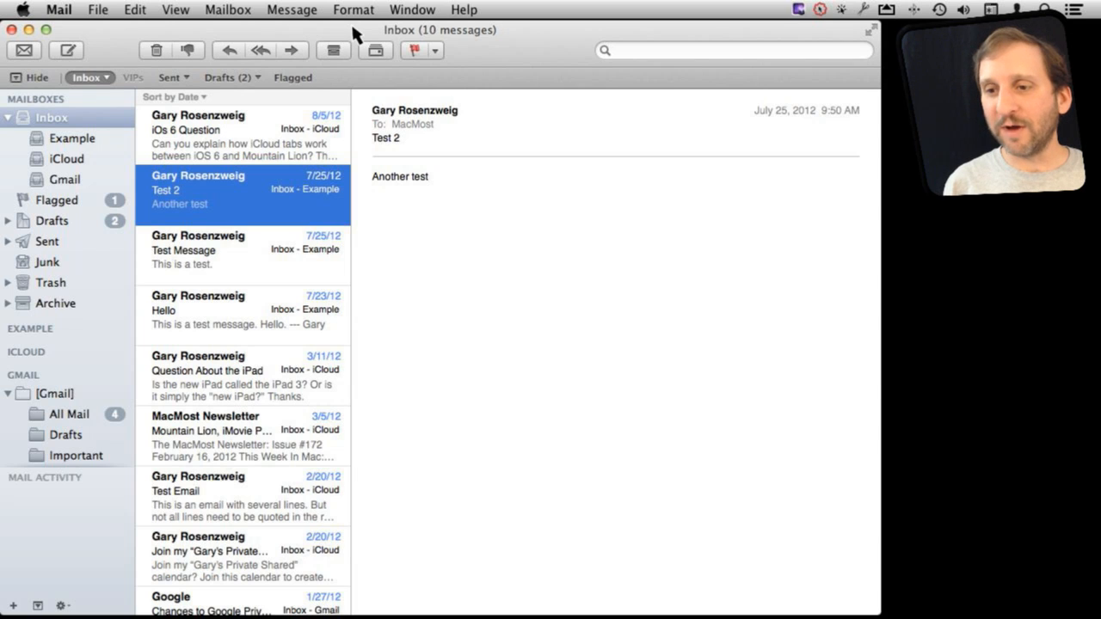
mouse_move(357, 291)
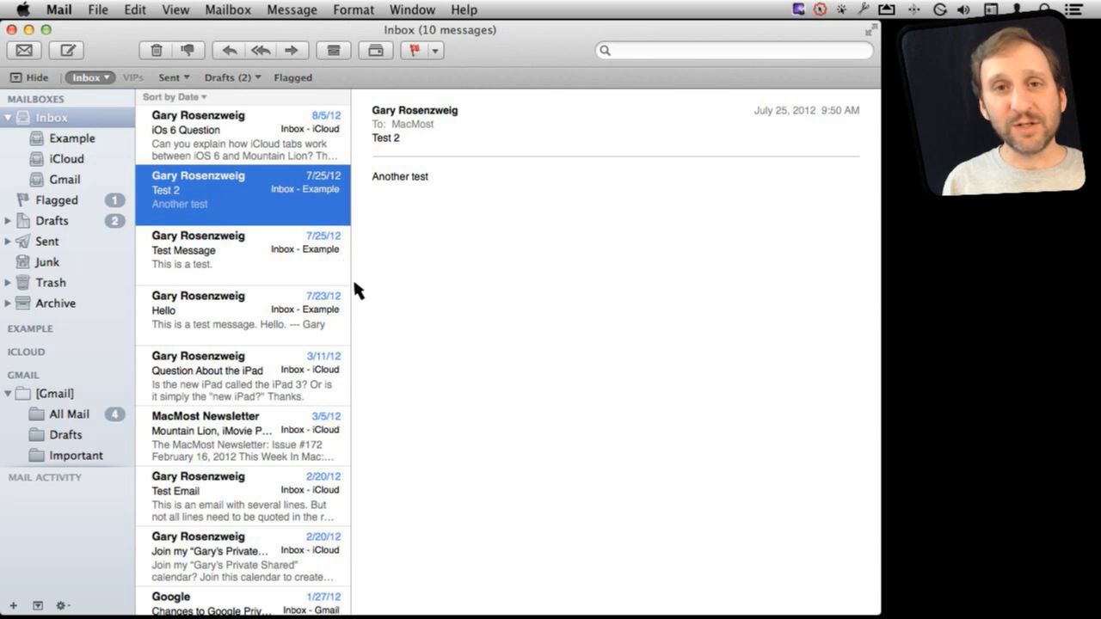
mouse_move(342, 264)
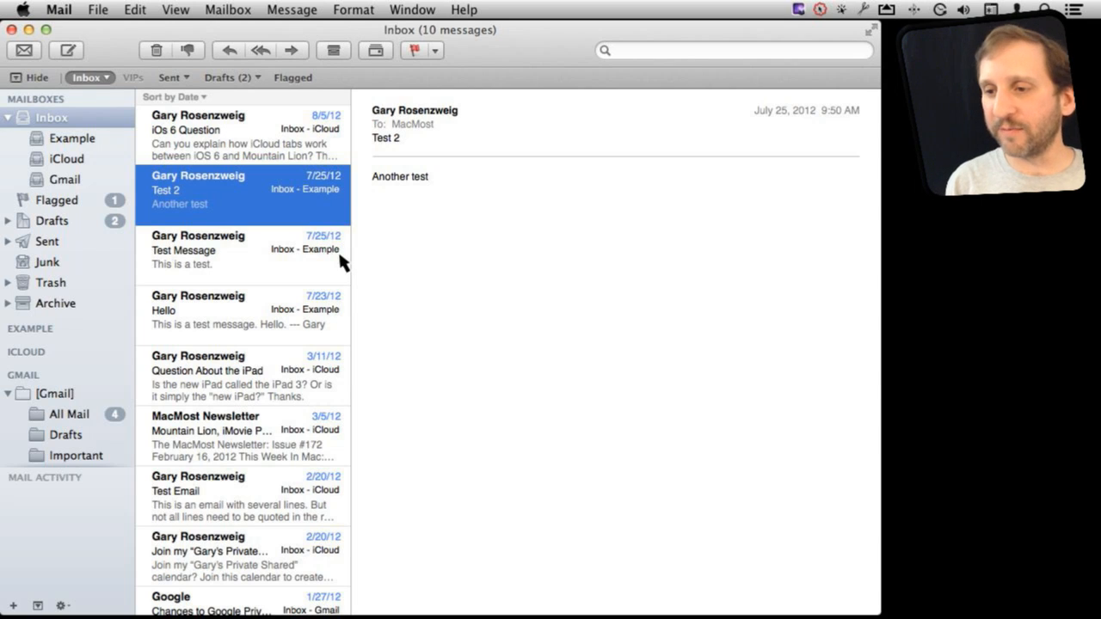
mouse_move(383, 260)
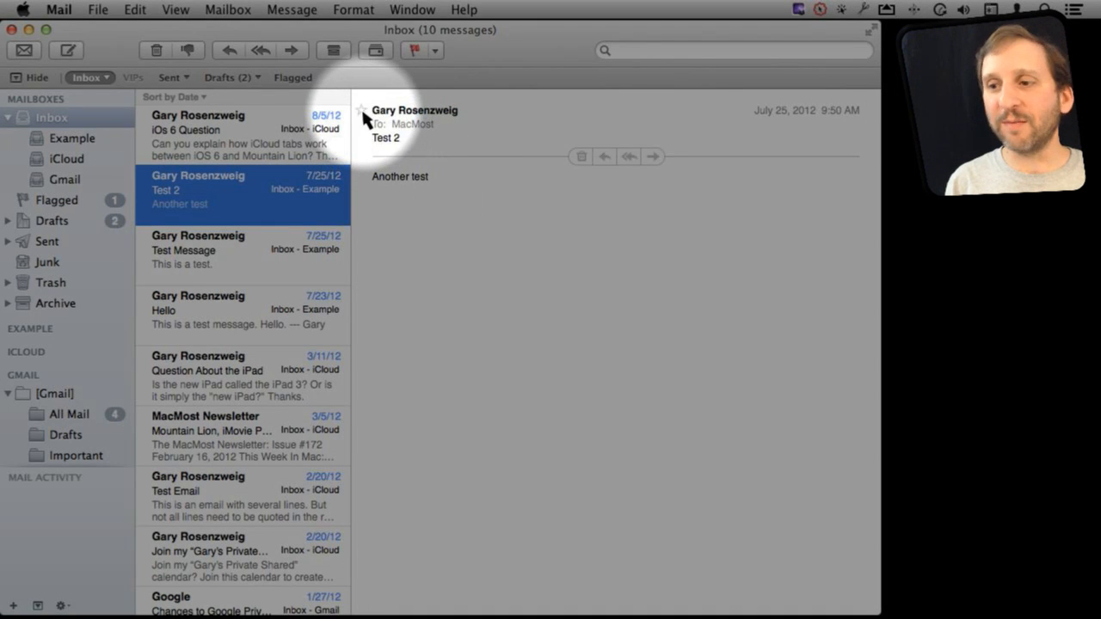
Step: Mark the sender of the Test 2 message as a VIP
double_click(414, 110)
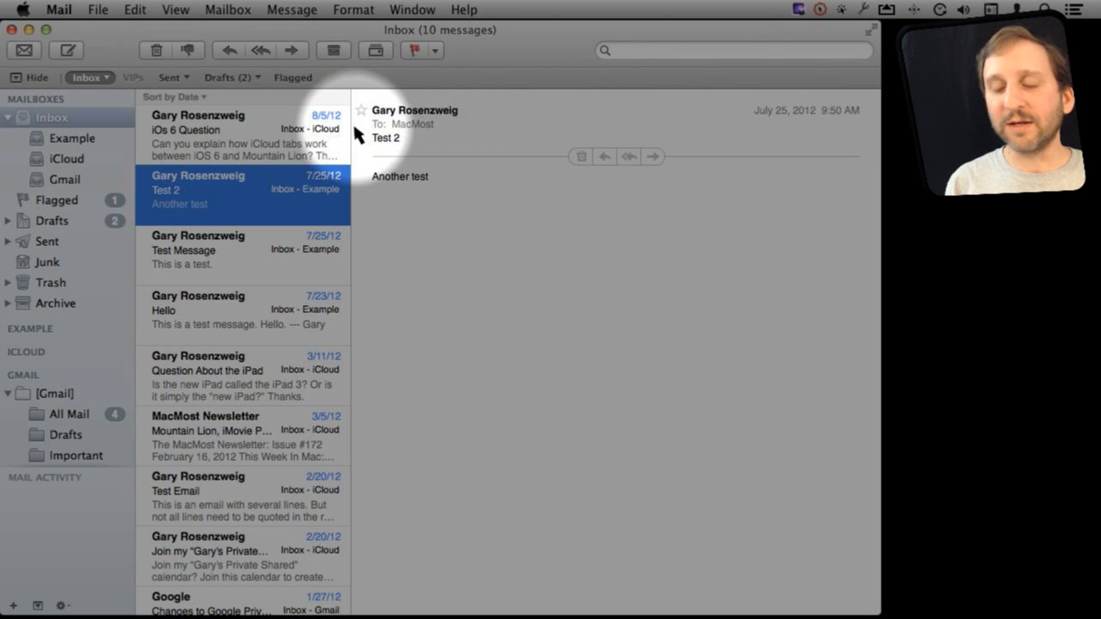
mouse_move(364, 114)
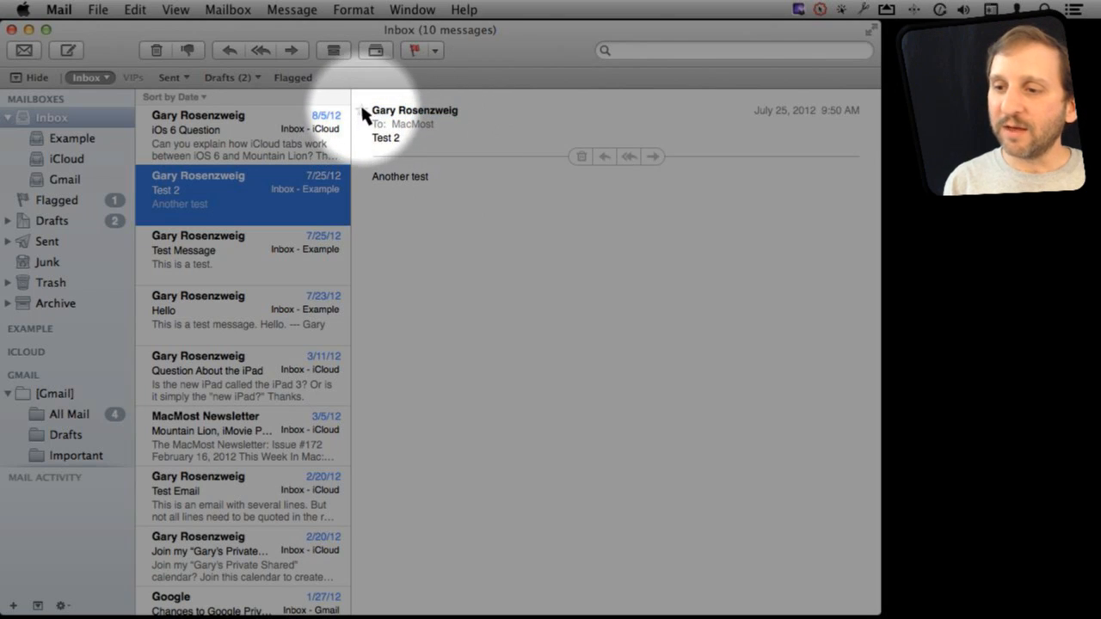
mouse_move(364, 116)
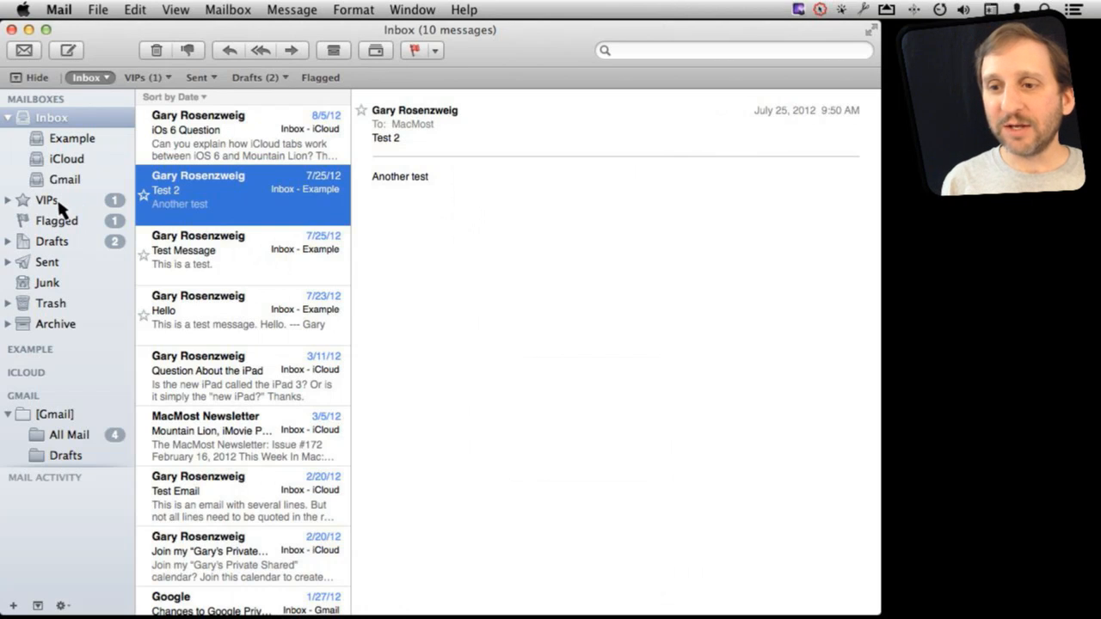
Step: Open the VIPs mailbox, expand it to show the Test 2 sender, then return to Inbox
click(46, 199)
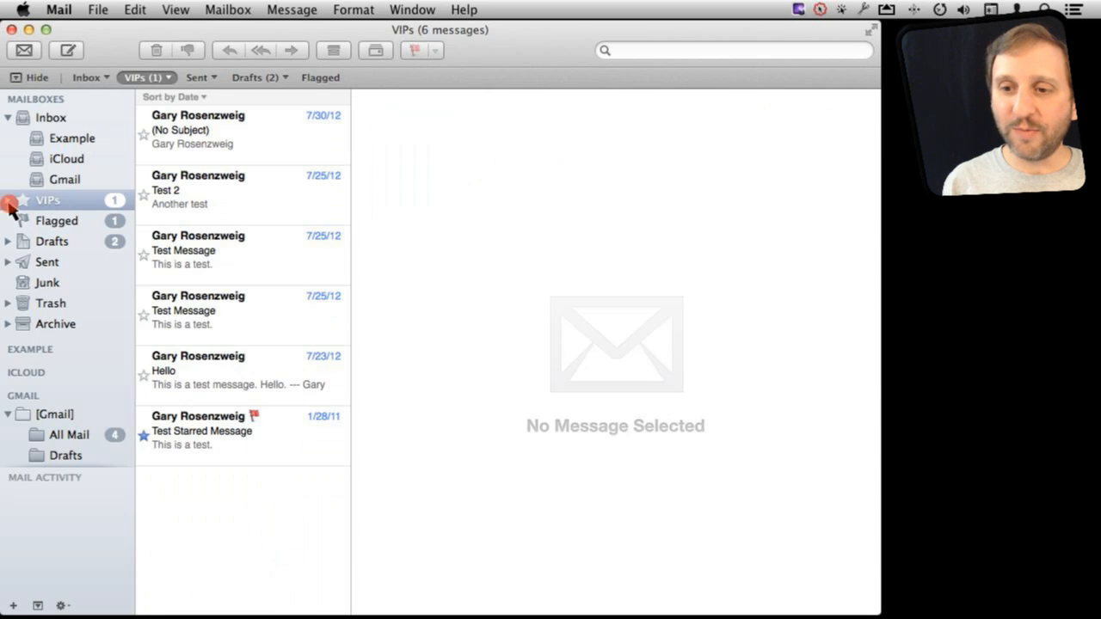
click(8, 200)
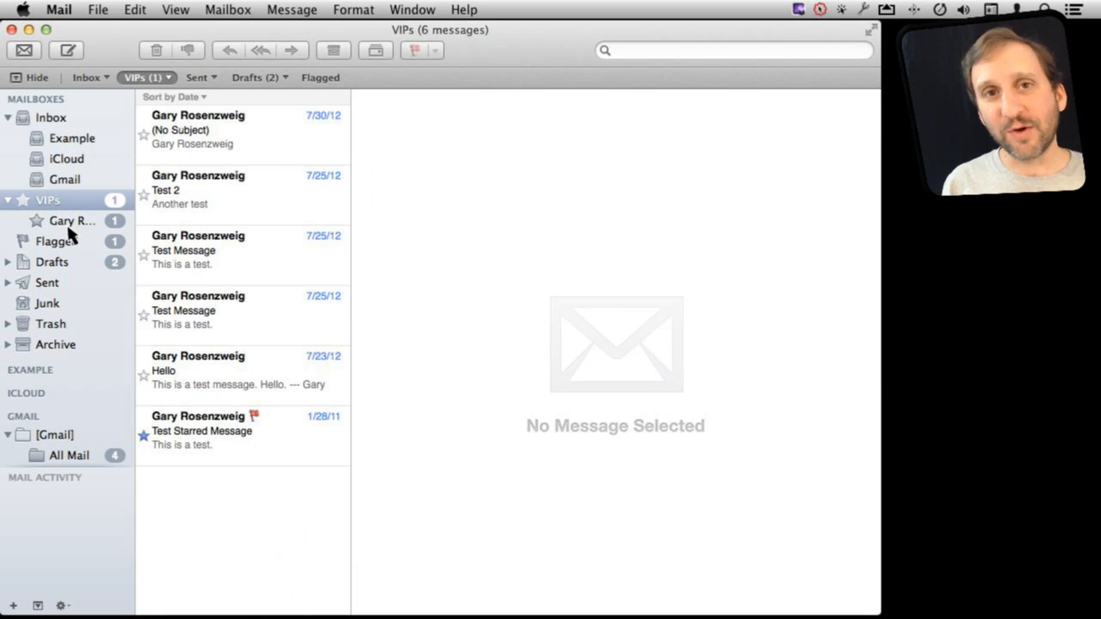
mouse_move(72, 220)
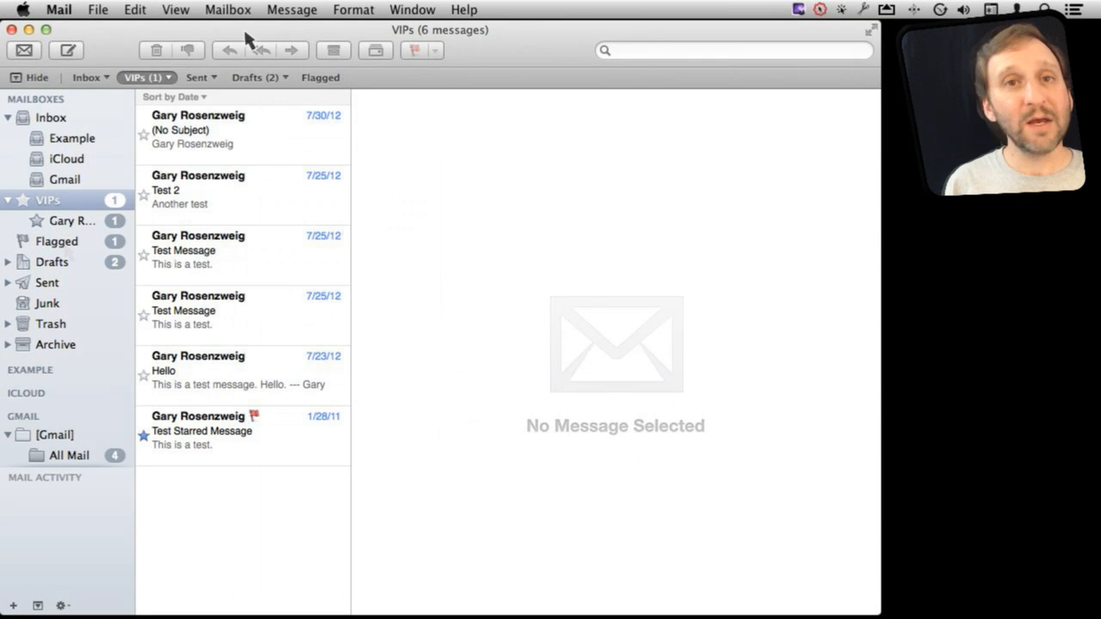
click(51, 118)
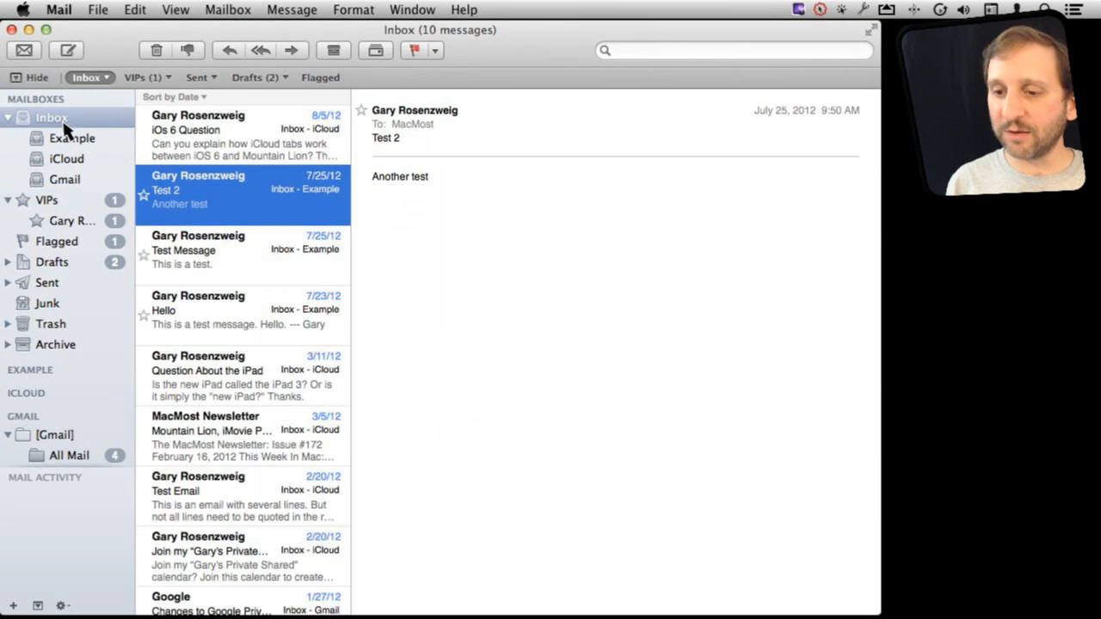
Step: Make the MacMost Newsletter sender a second VIP and view the seven VIP messages
click(240, 436)
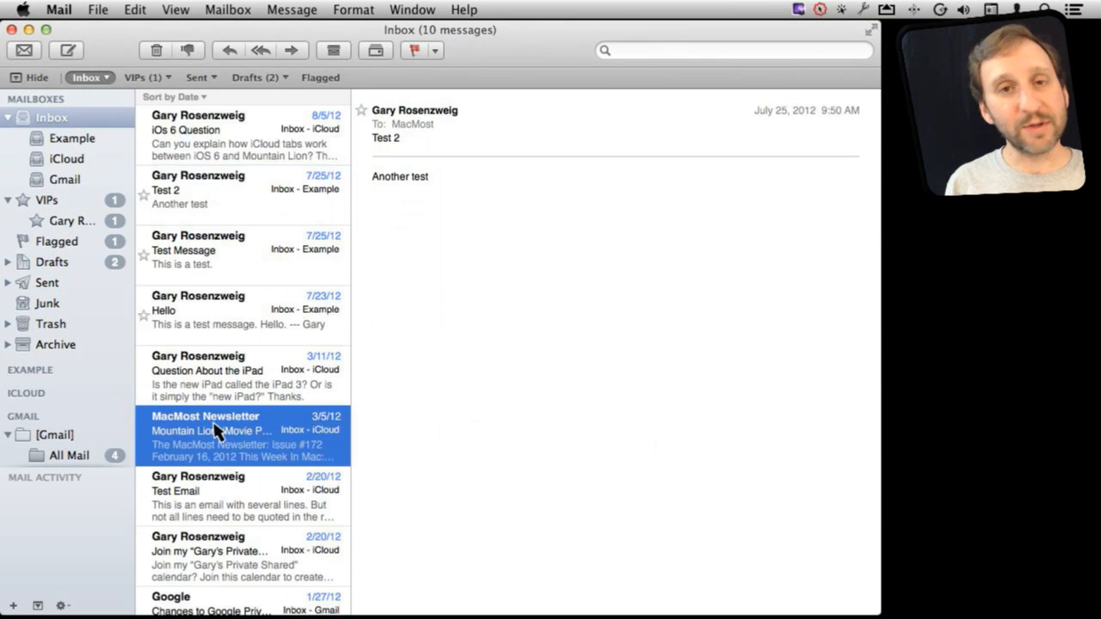
click(241, 436)
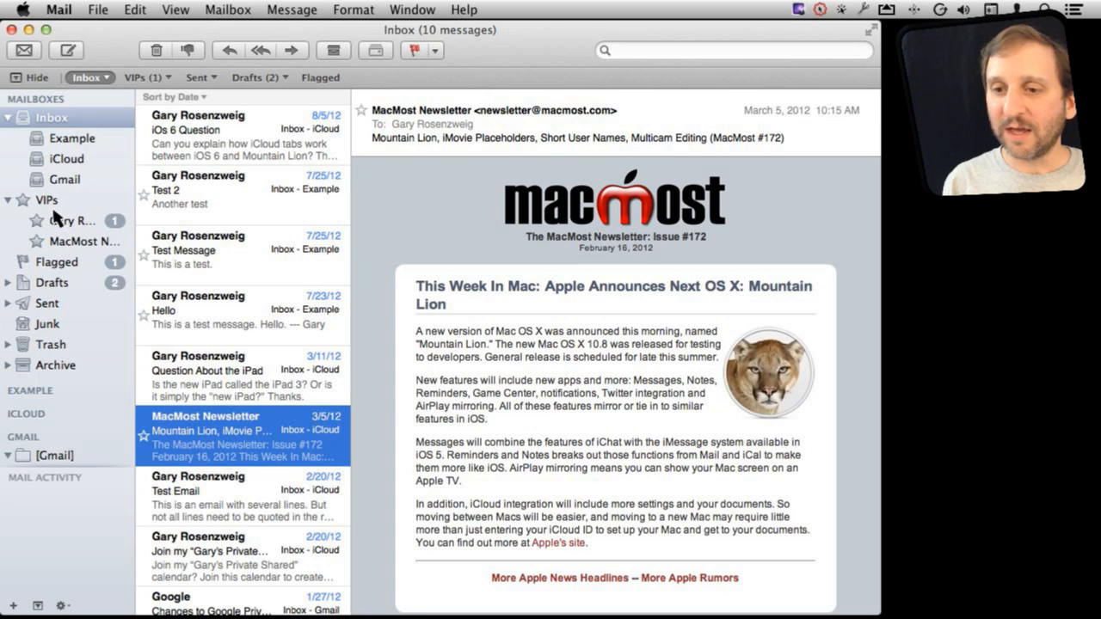
click(47, 200)
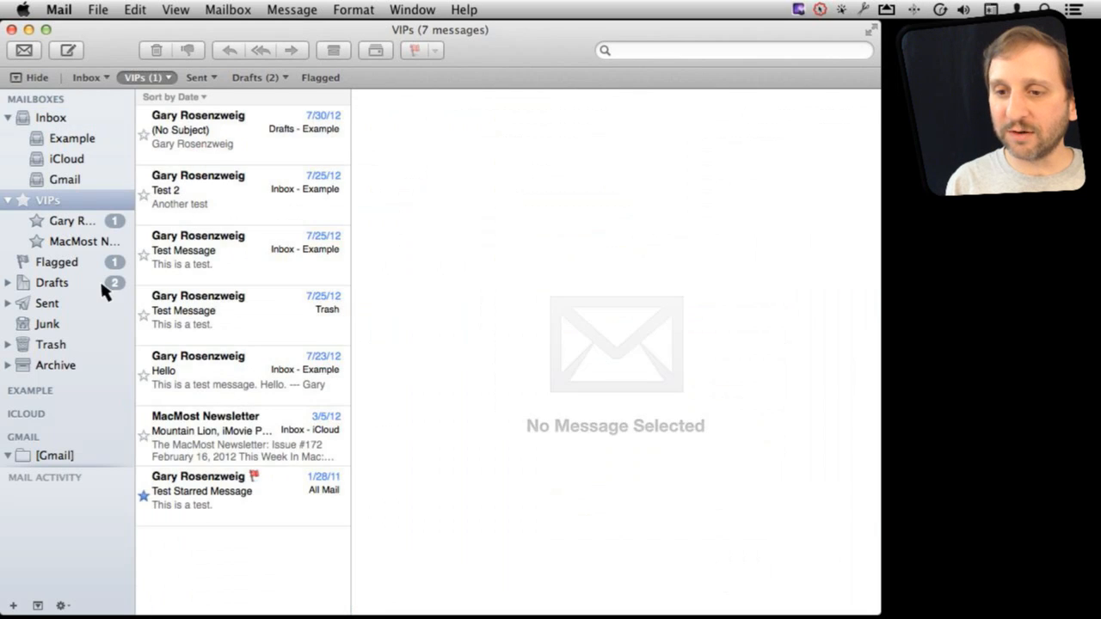
Step: View the first VIP's messages, then all VIP messages, then reopen the 10-message Inbox
click(72, 221)
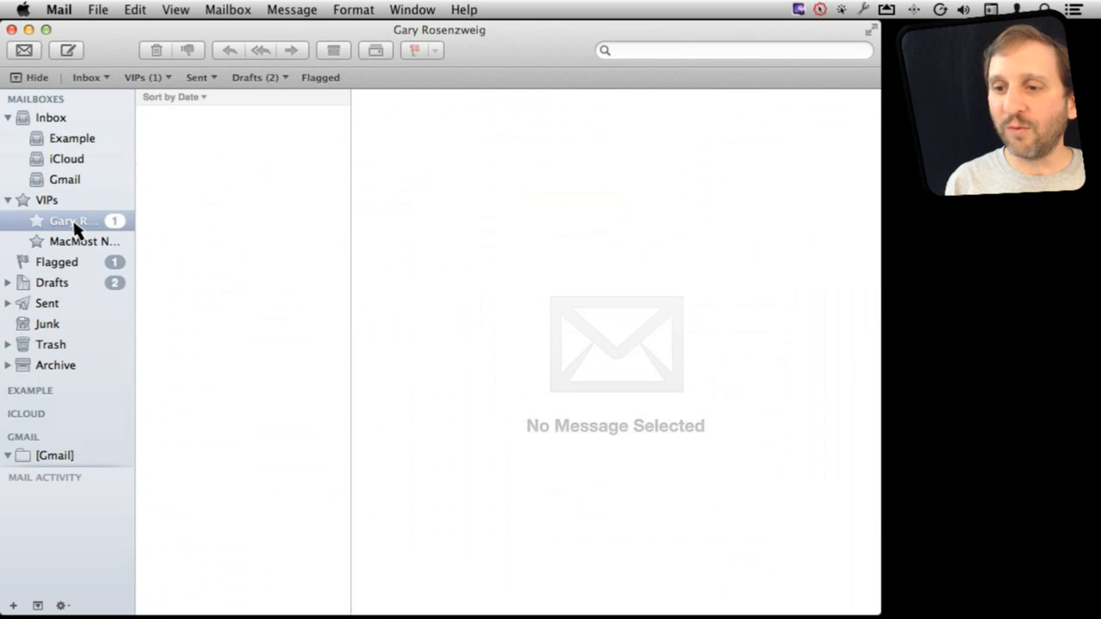
click(46, 200)
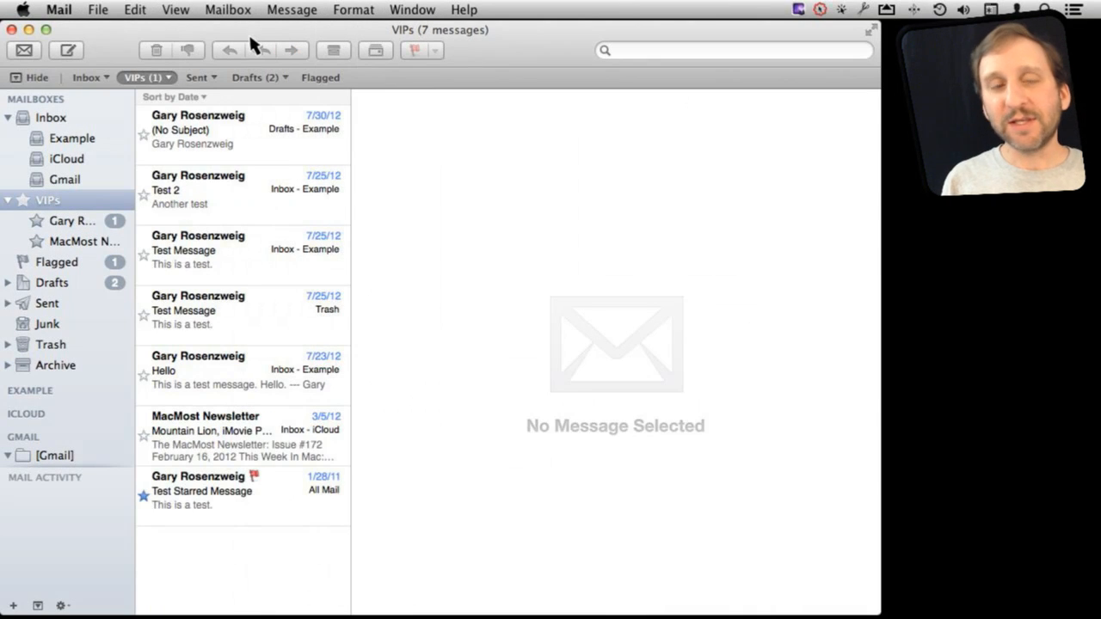
mouse_move(60, 218)
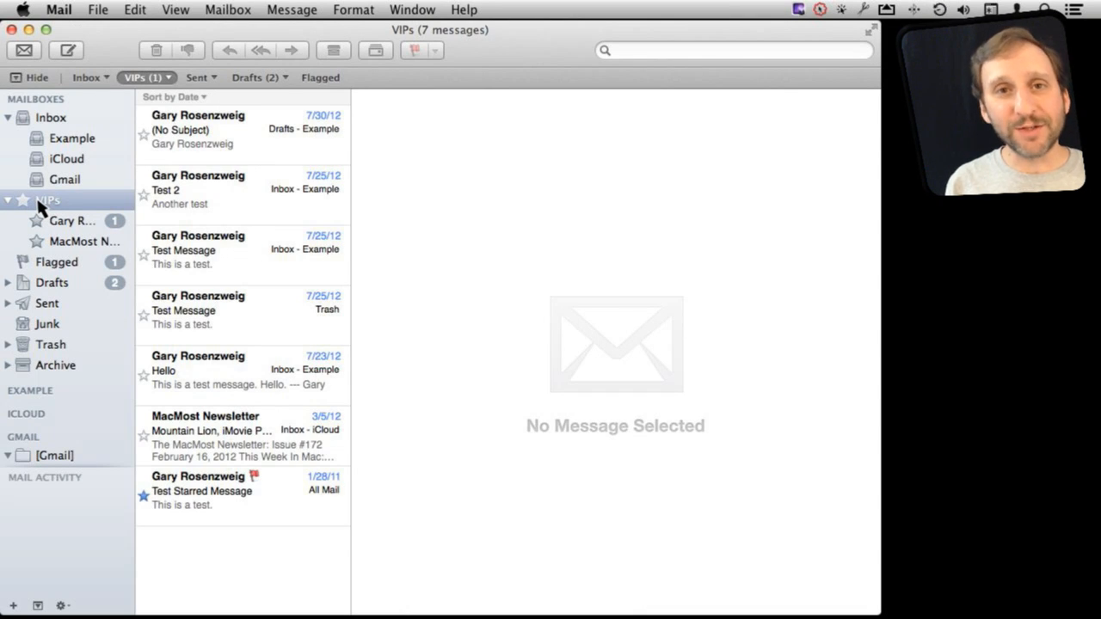
click(50, 117)
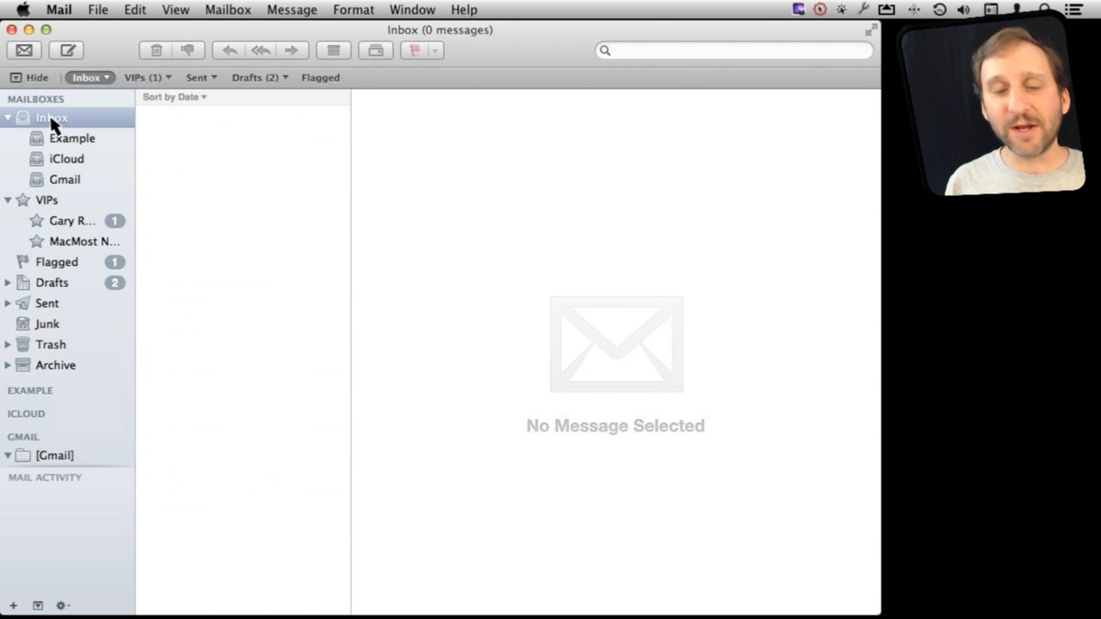
click(51, 117)
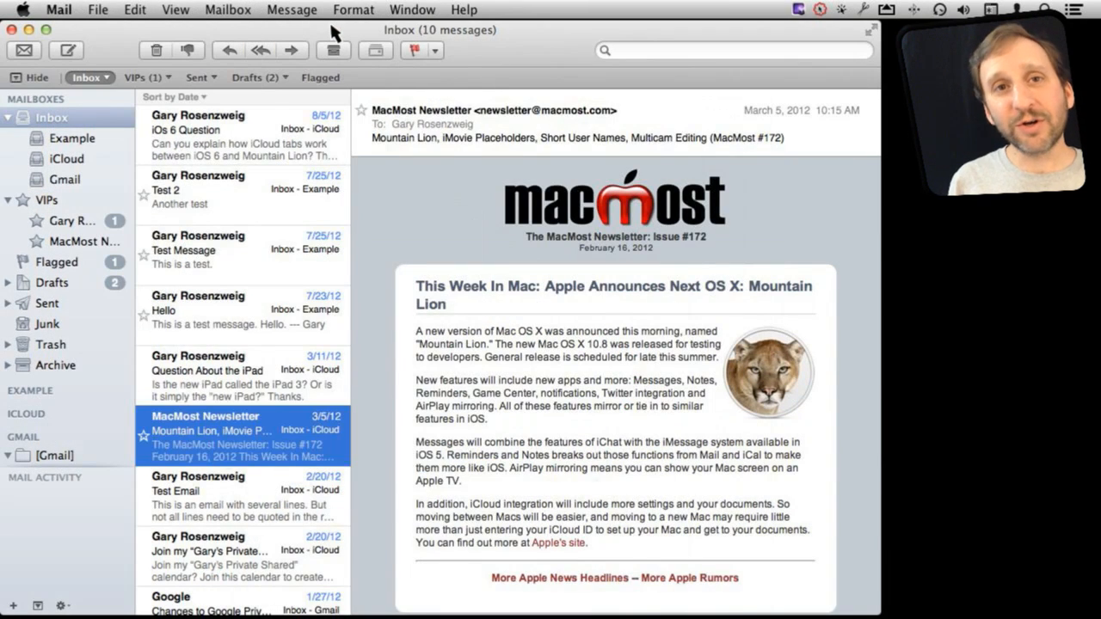
mouse_move(97, 16)
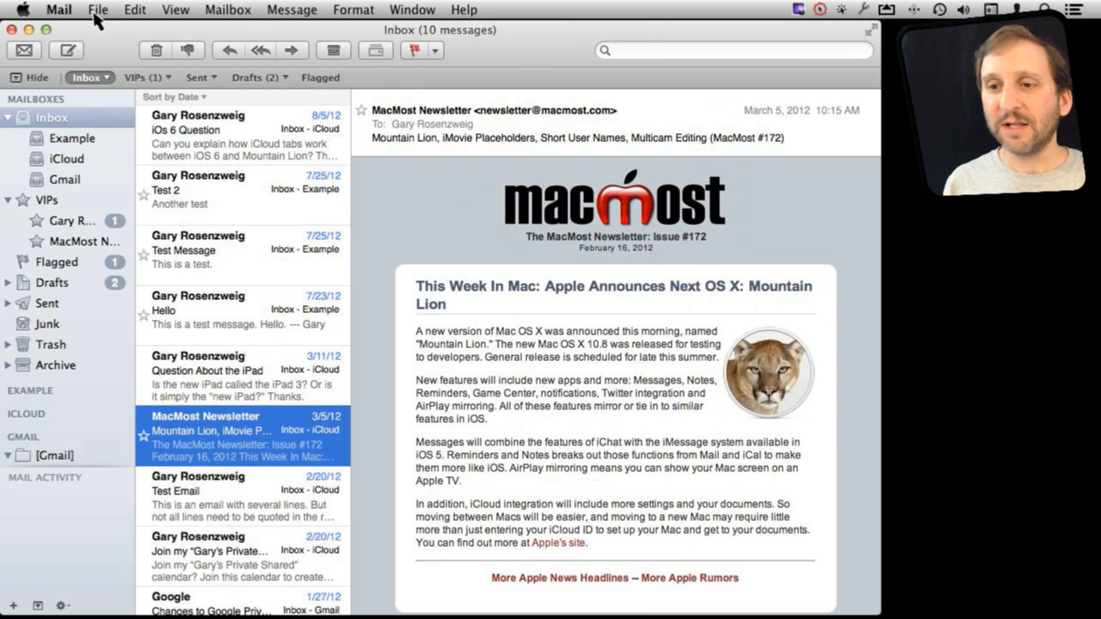
Step: Set Mail's New message notifications preference to VIPs only
click(58, 10)
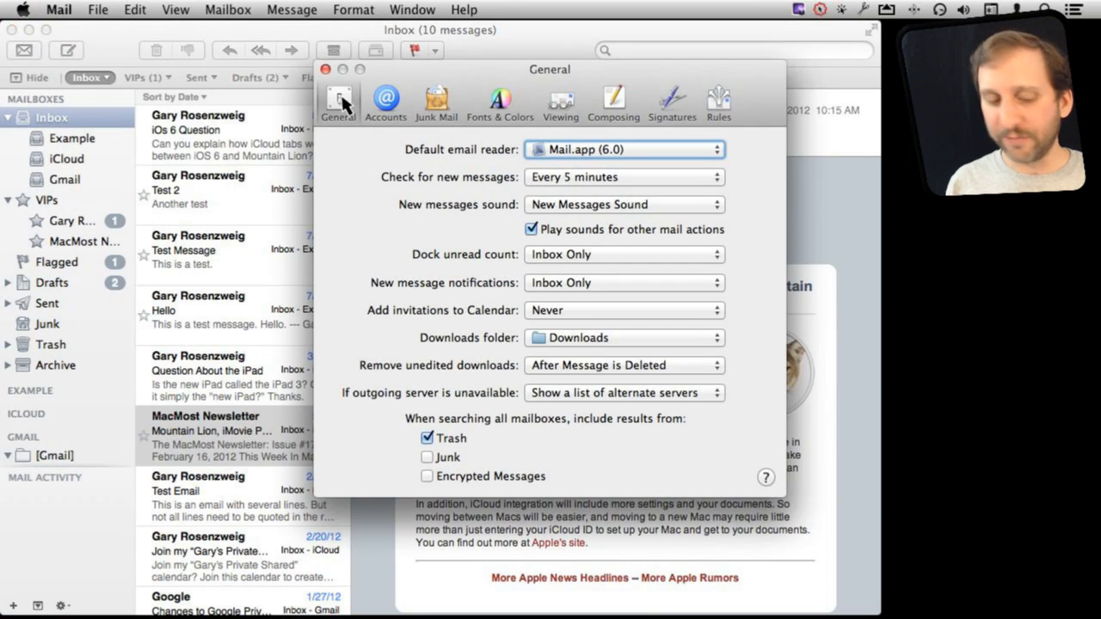
mouse_move(529, 224)
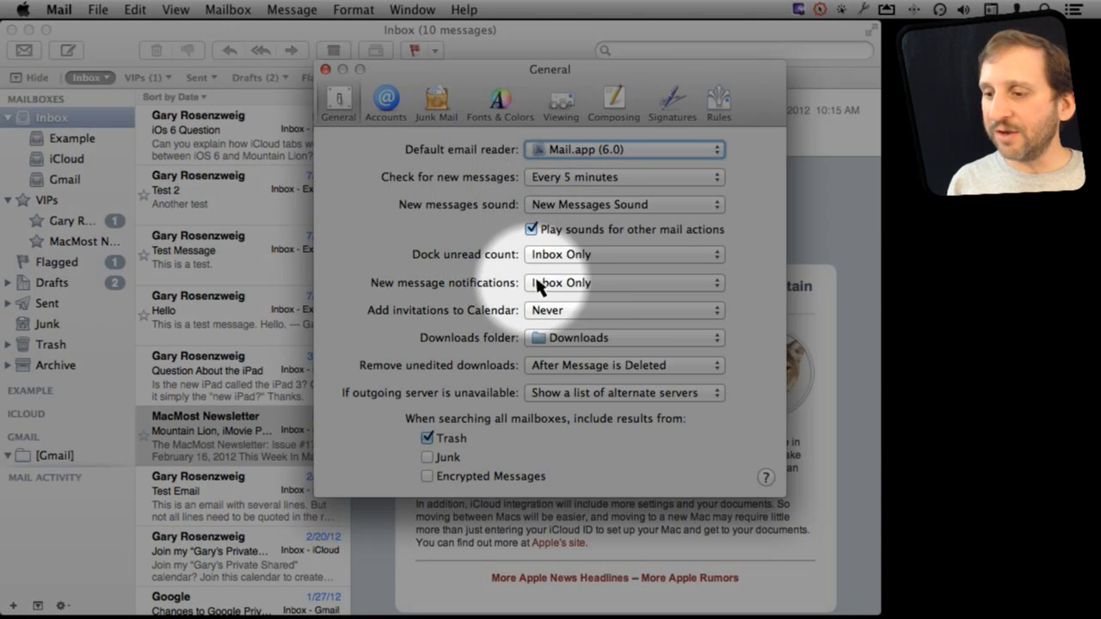
click(623, 282)
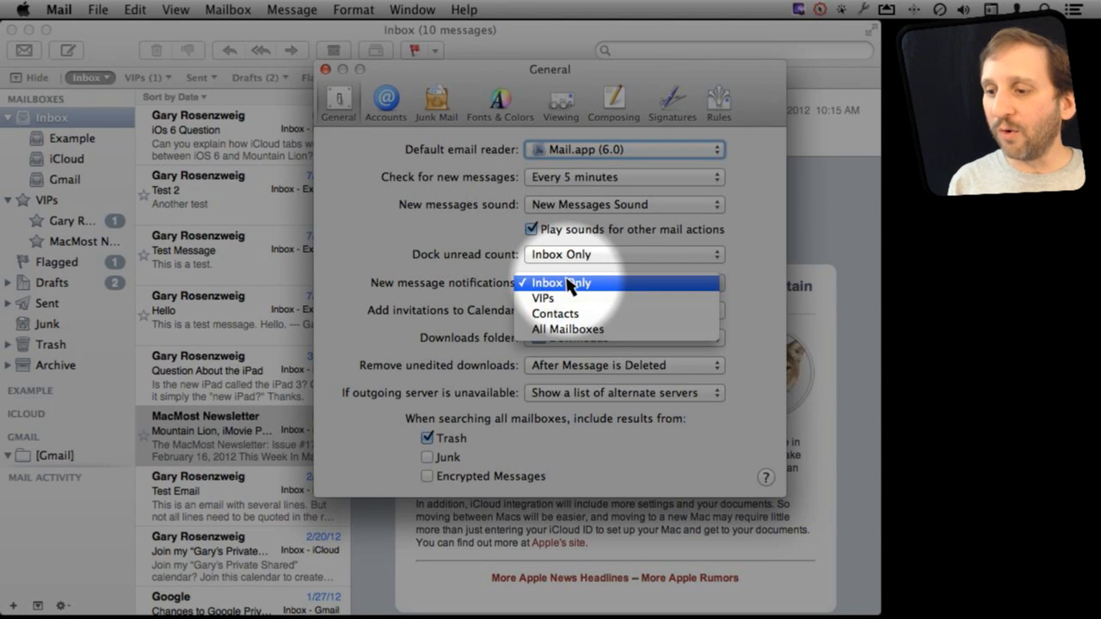
mouse_move(563, 298)
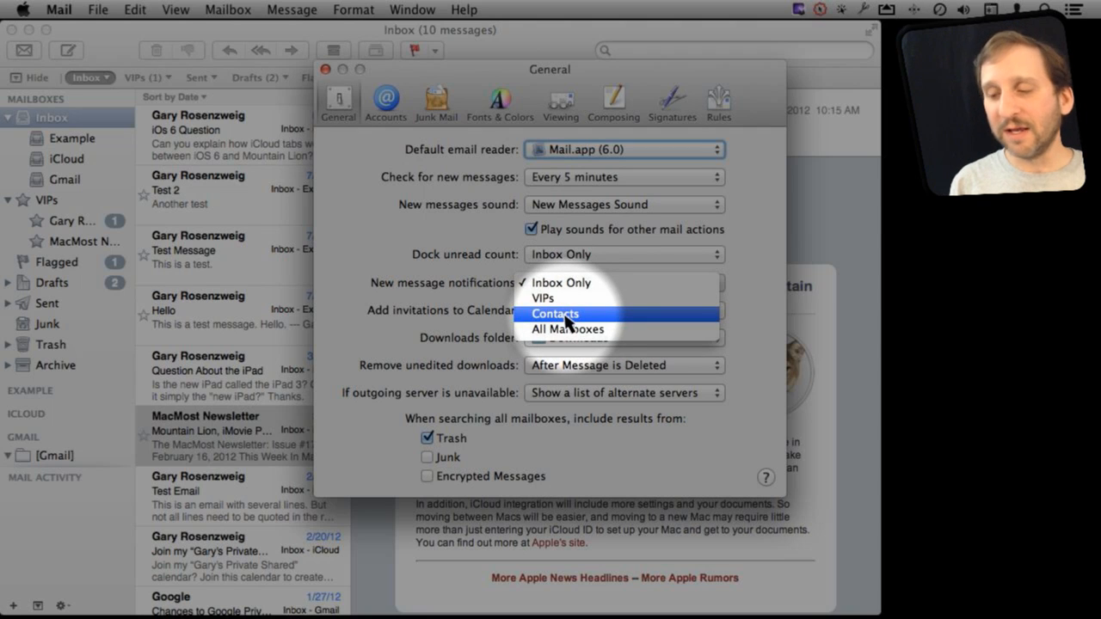
mouse_move(564, 299)
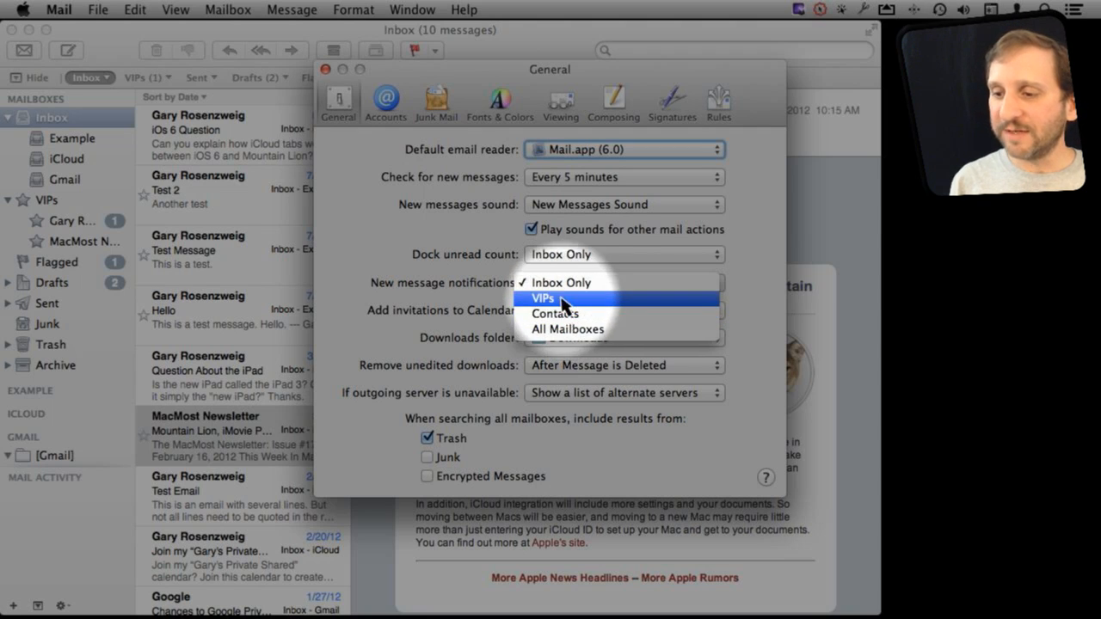
click(543, 298)
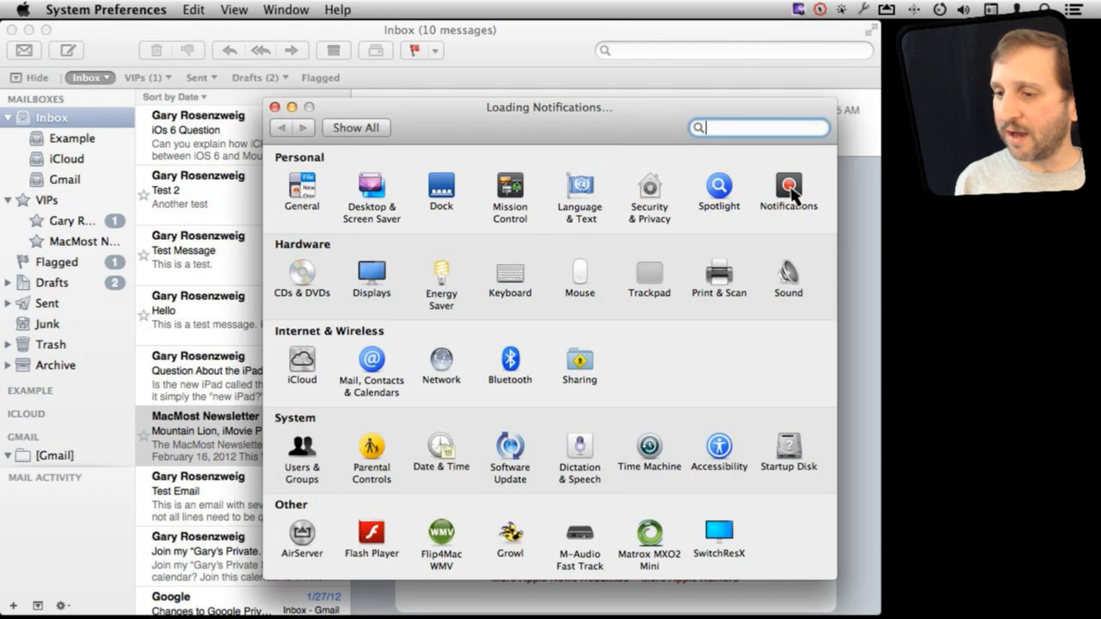
Step: Open Mail's notification settings in System Preferences > Notifications
click(787, 189)
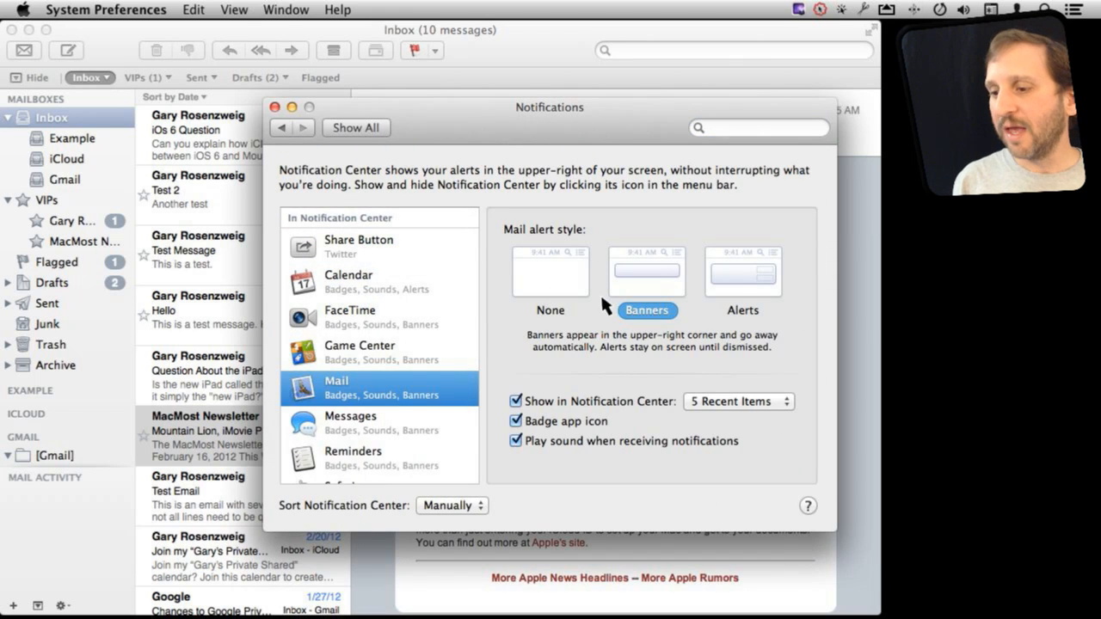
mouse_move(731, 308)
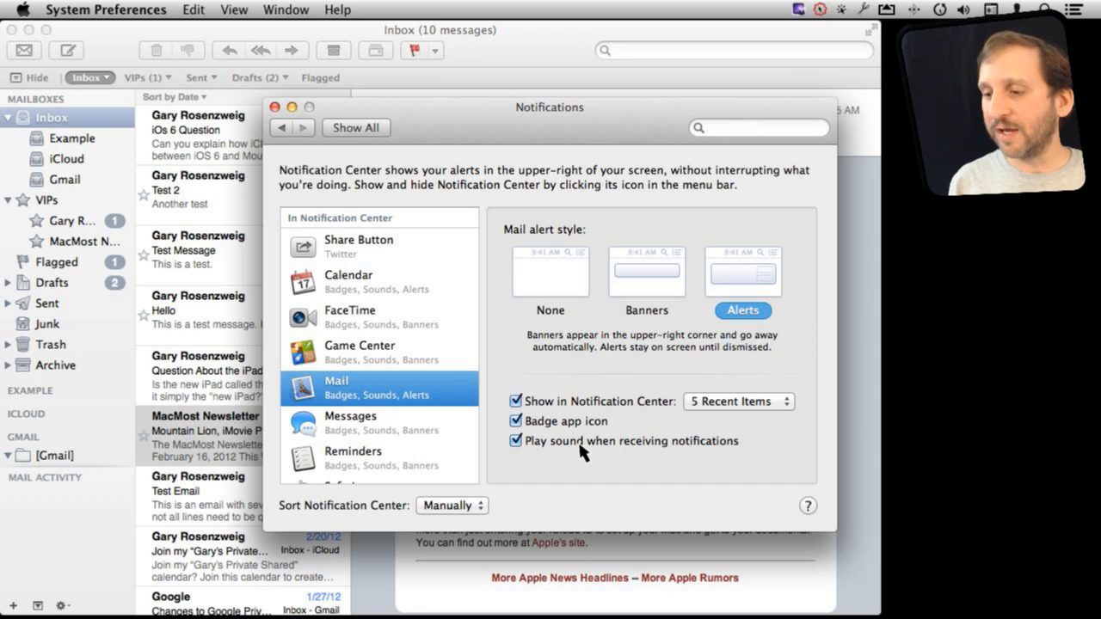
mouse_move(744, 258)
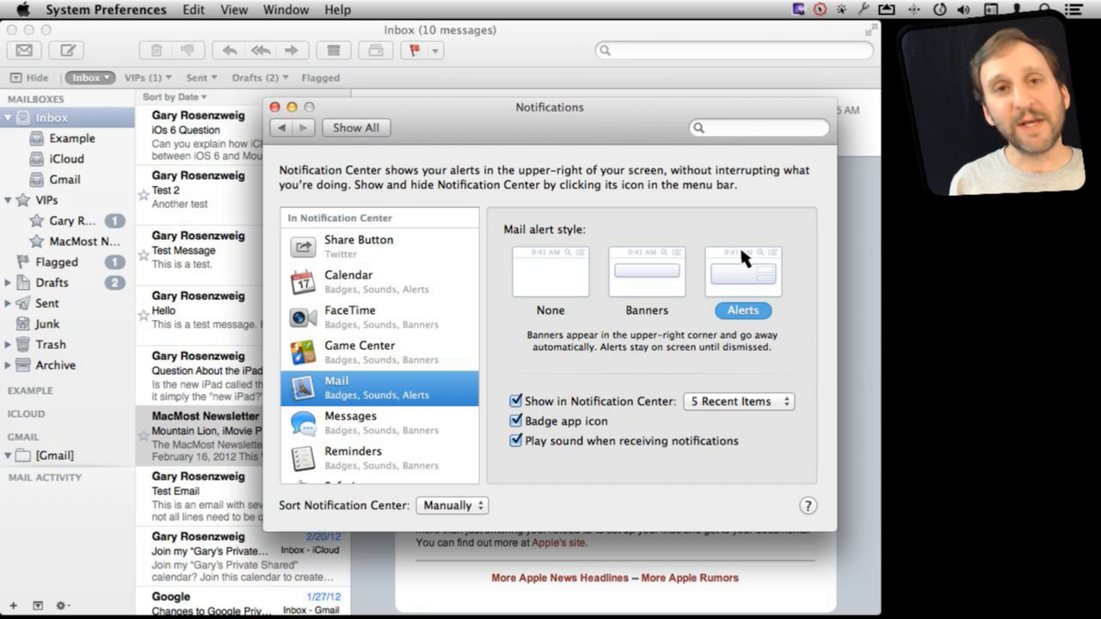
mouse_move(713, 277)
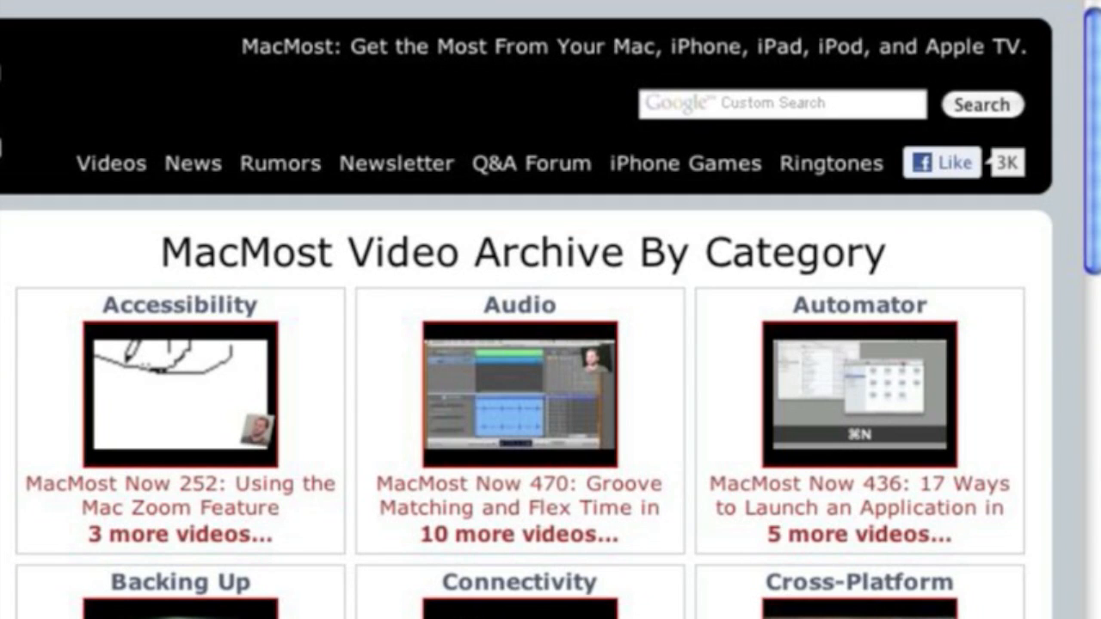
mouse_move(103, 150)
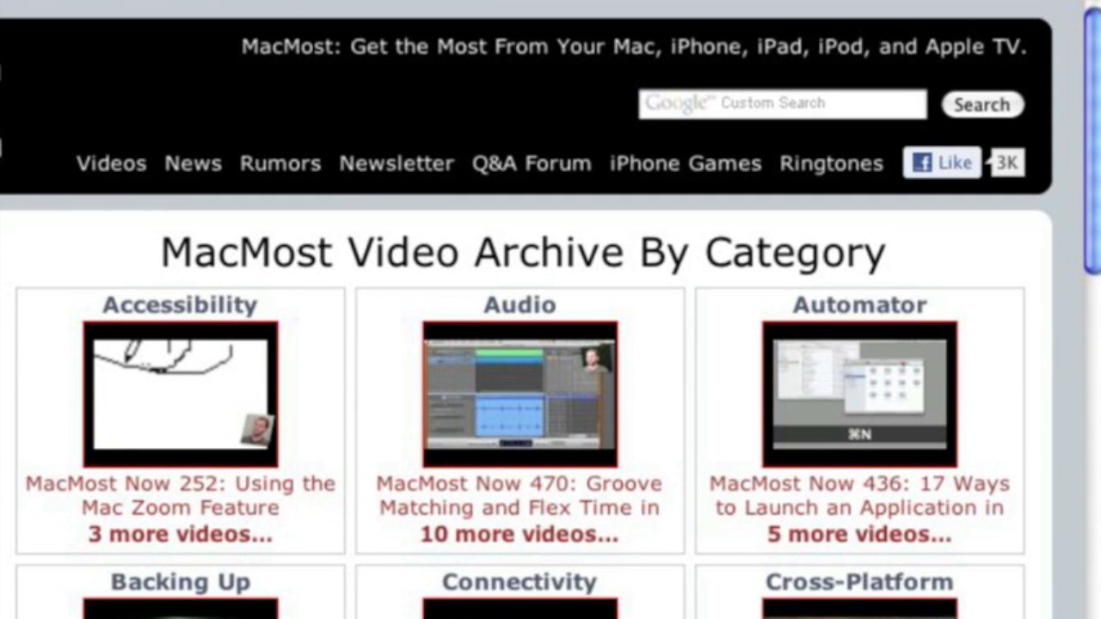
Step: Scroll the MacMost Video Archive past Graphics, Hardware and iCal to iMovie and iPad
scroll(down, 3)
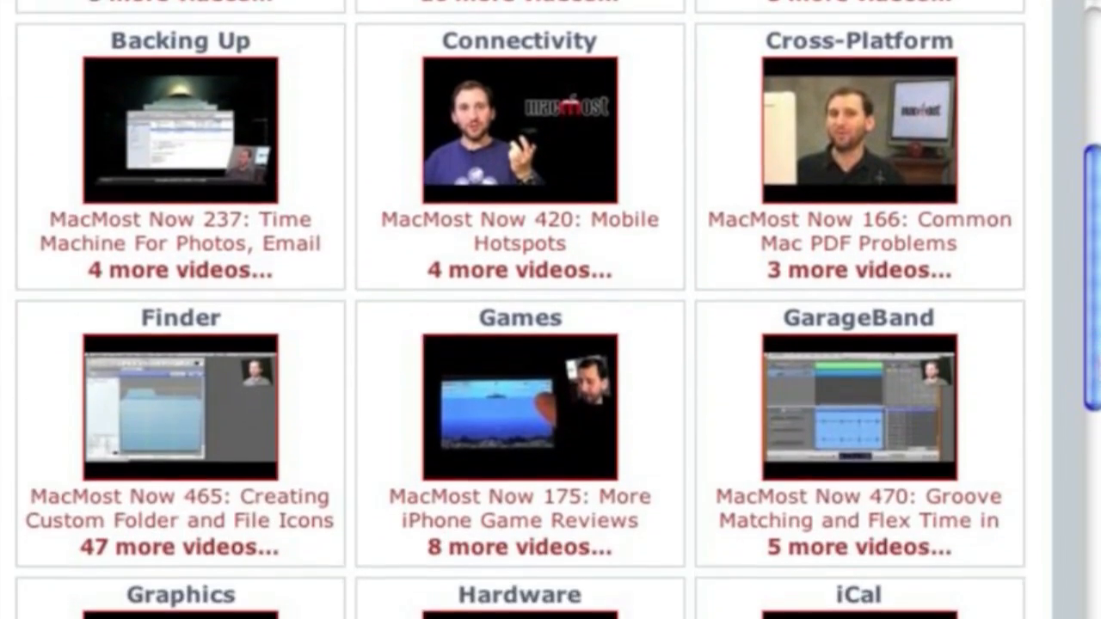
scroll(down, 3)
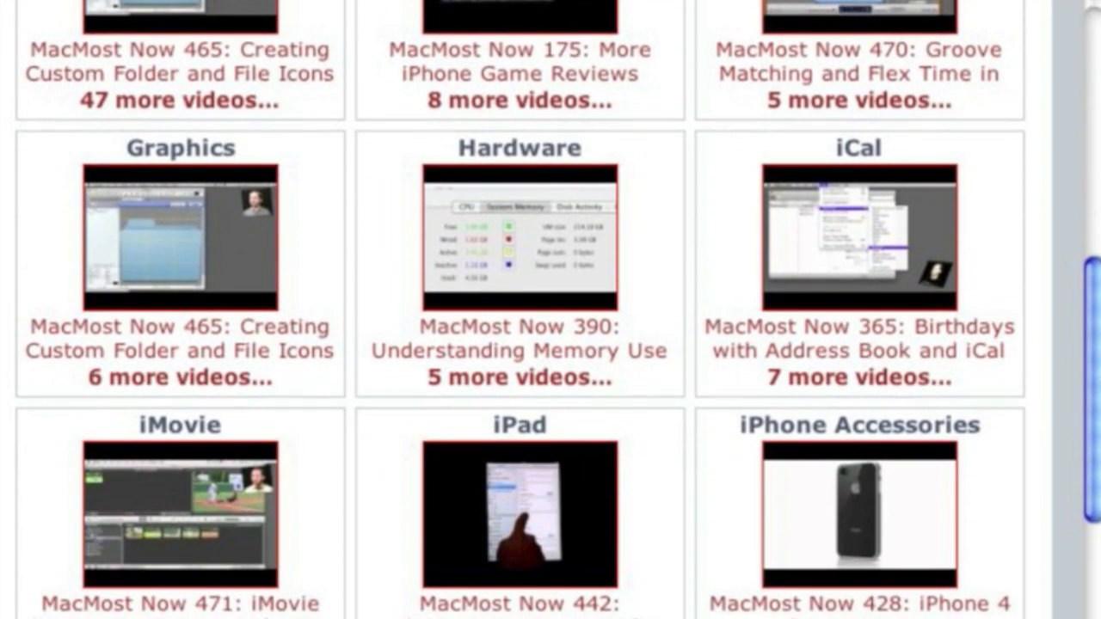